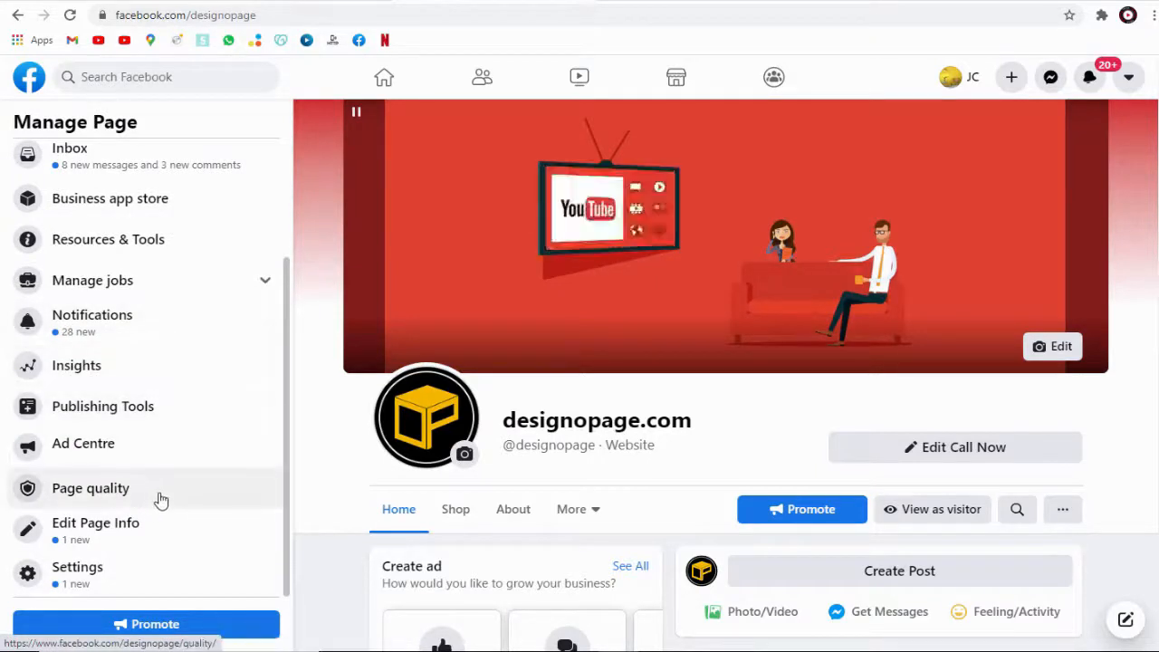
pyautogui.moveTo(107, 572)
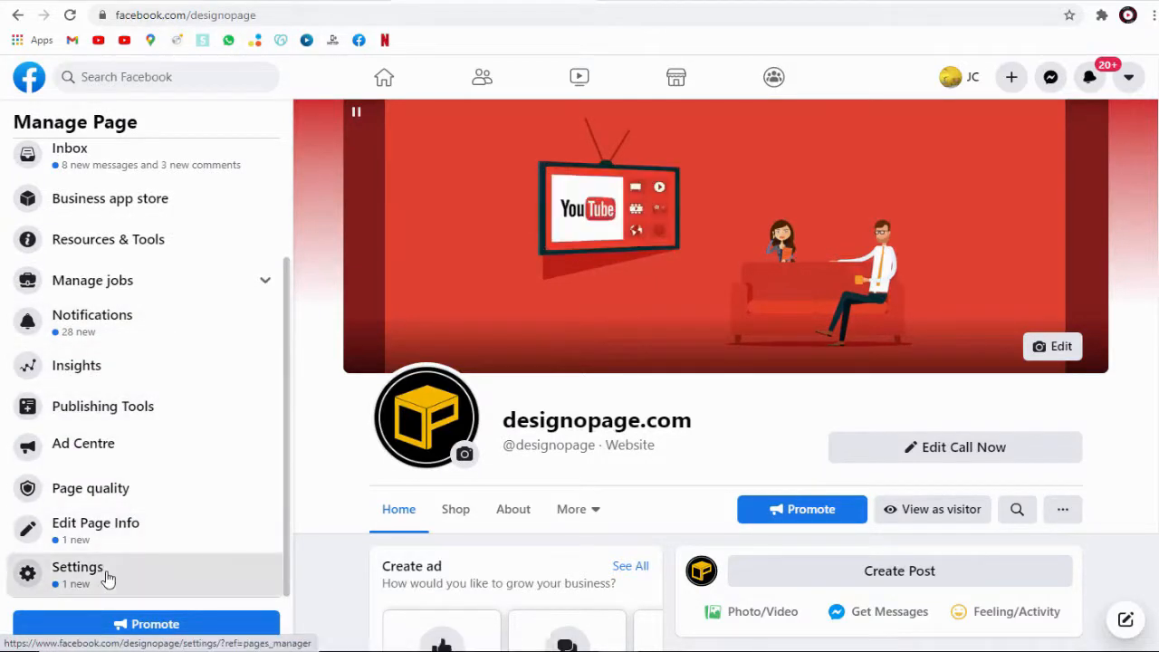
# Reach the Download Page row in the designopage.com Page's General settings list
pyautogui.click(77, 566)
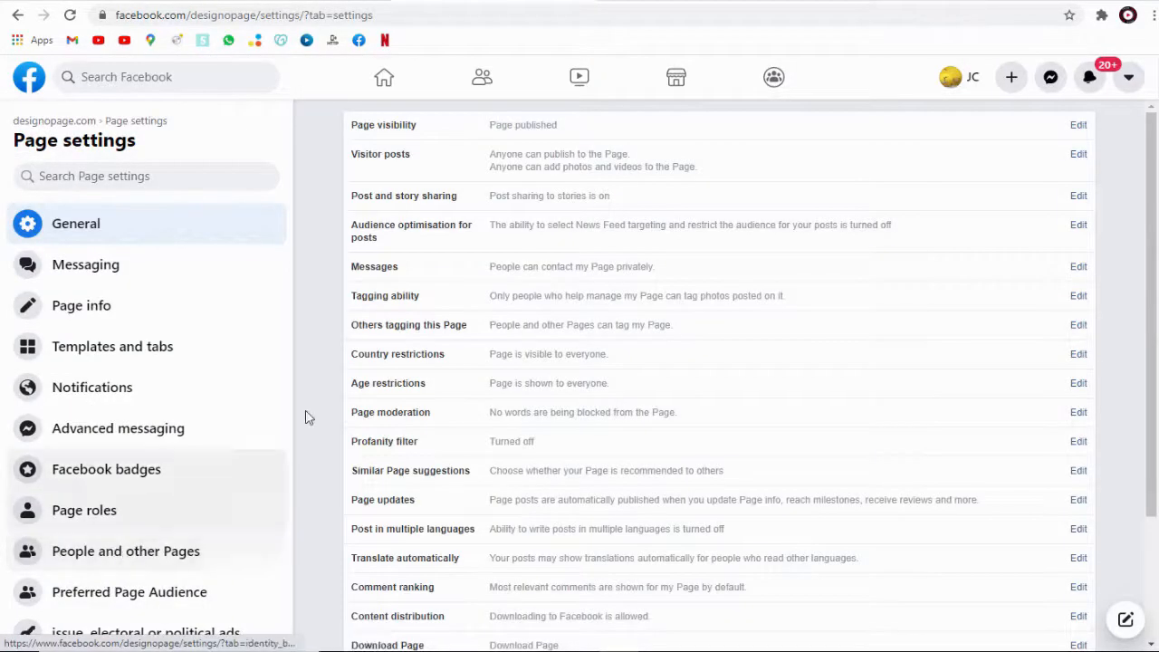
pyautogui.scroll(-3)
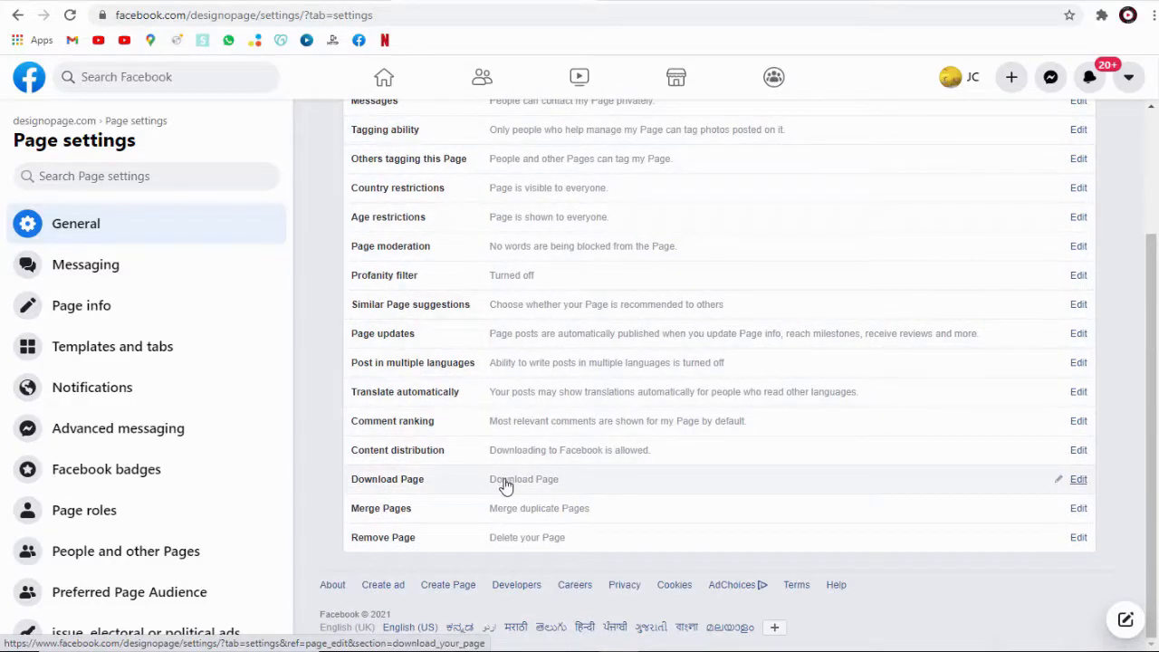
# Follow the Download Page row's Edit link to the Download your Page information request
pyautogui.click(1078, 479)
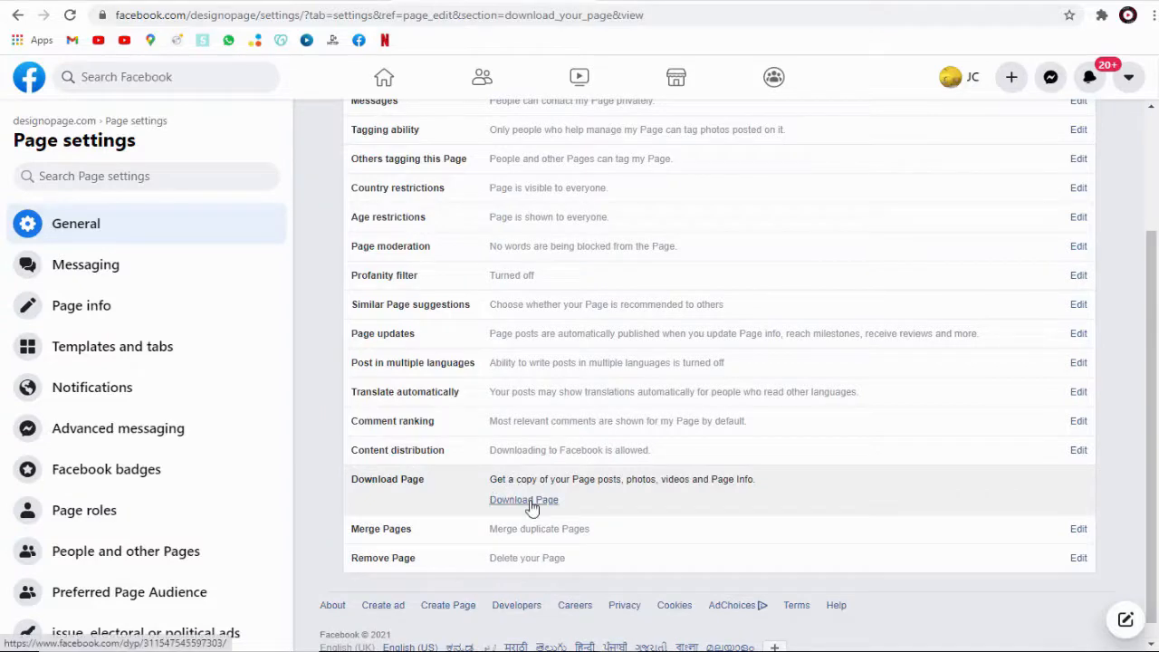
pyautogui.click(523, 500)
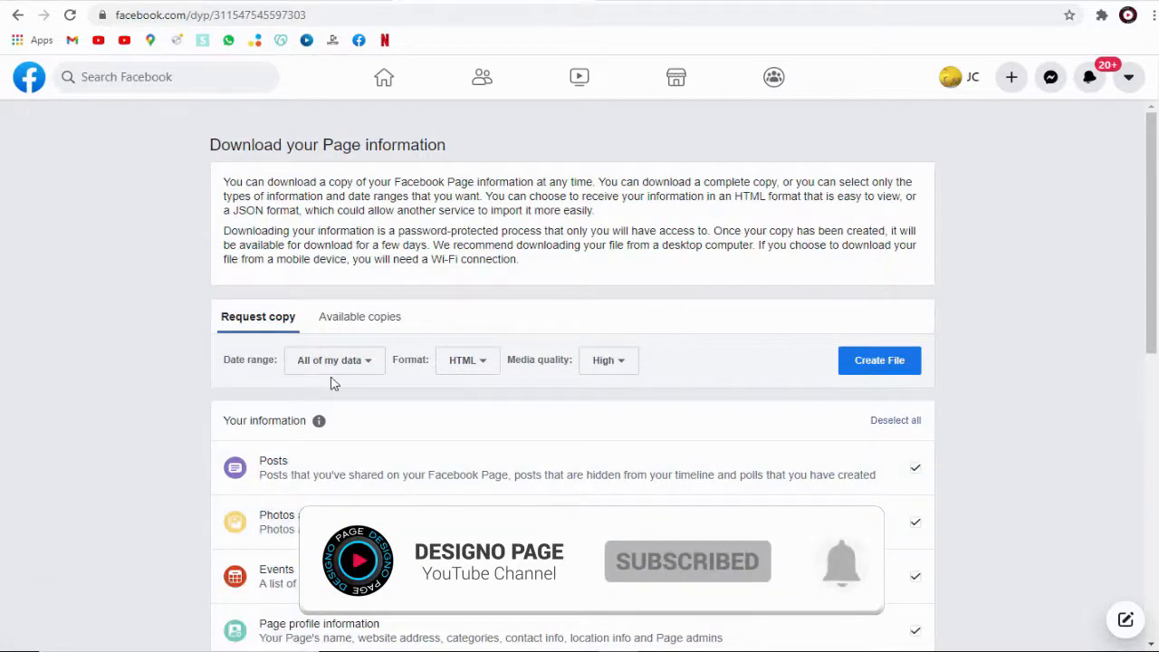
pyautogui.click(334, 360)
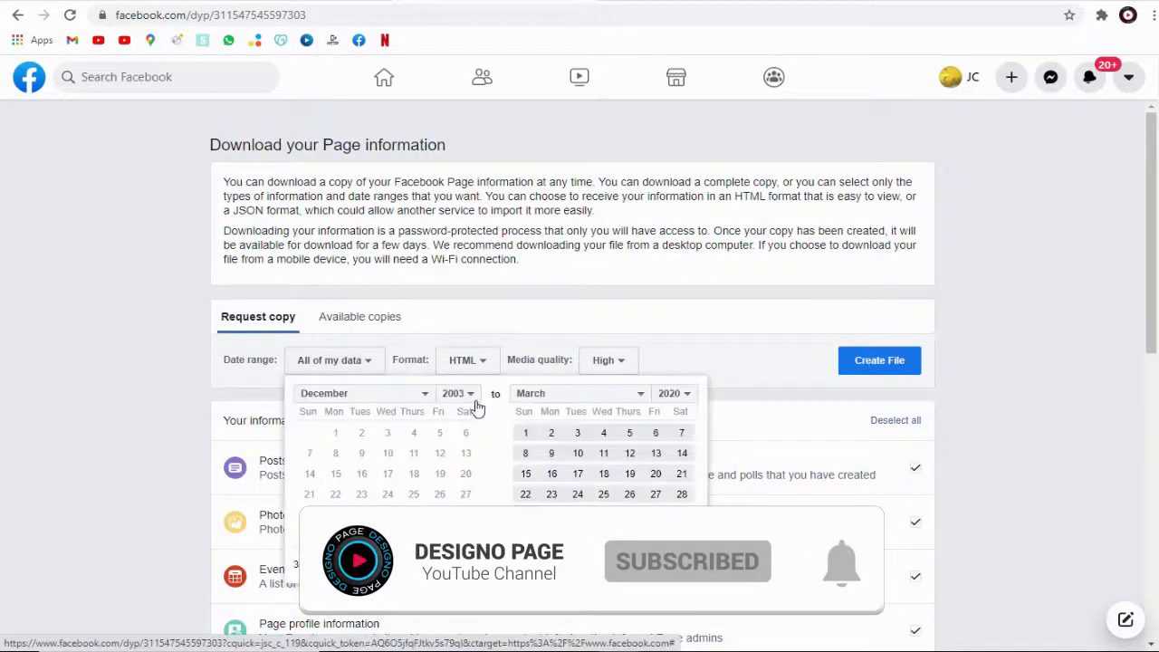
pyautogui.click(457, 393)
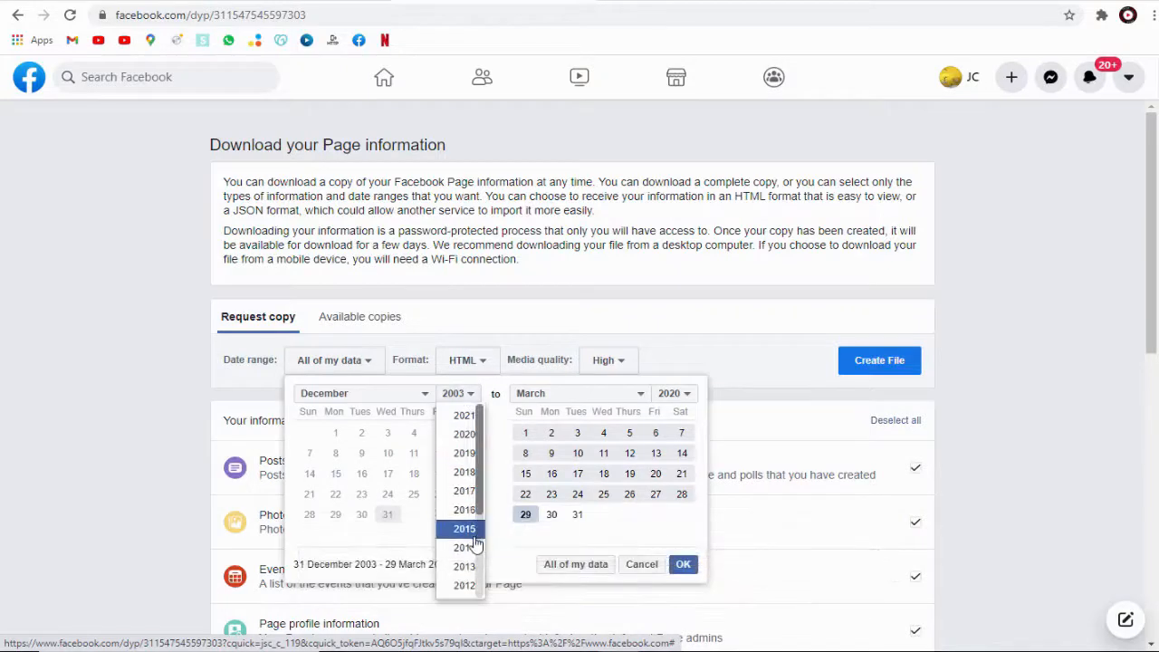
pyautogui.click(464, 528)
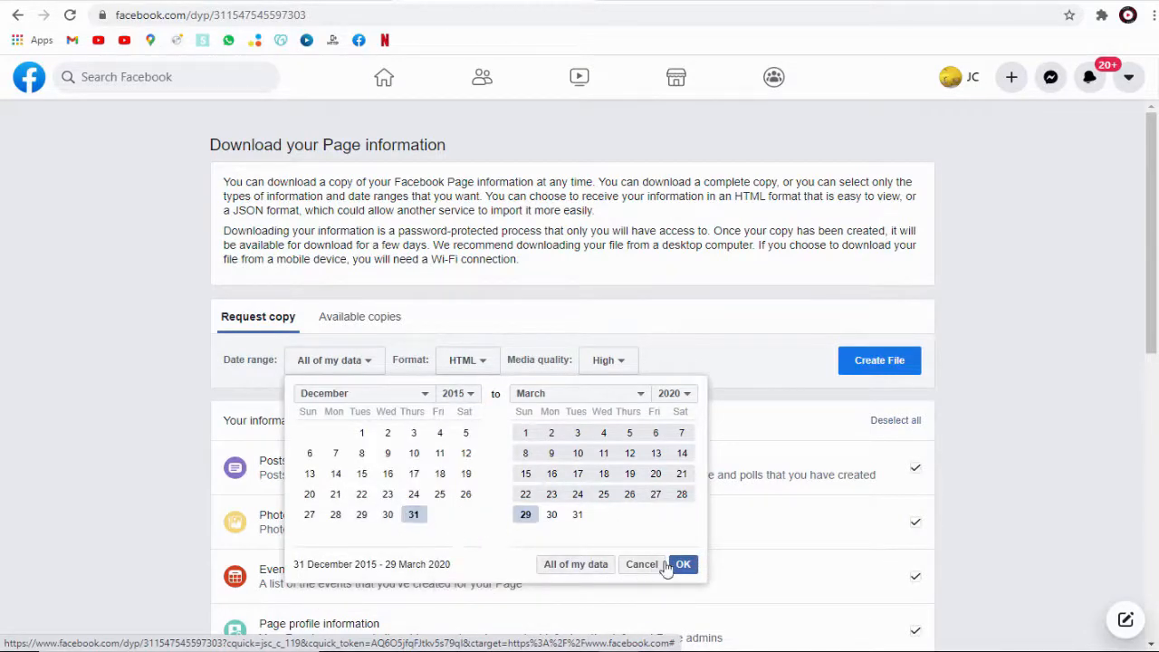
pyautogui.click(683, 564)
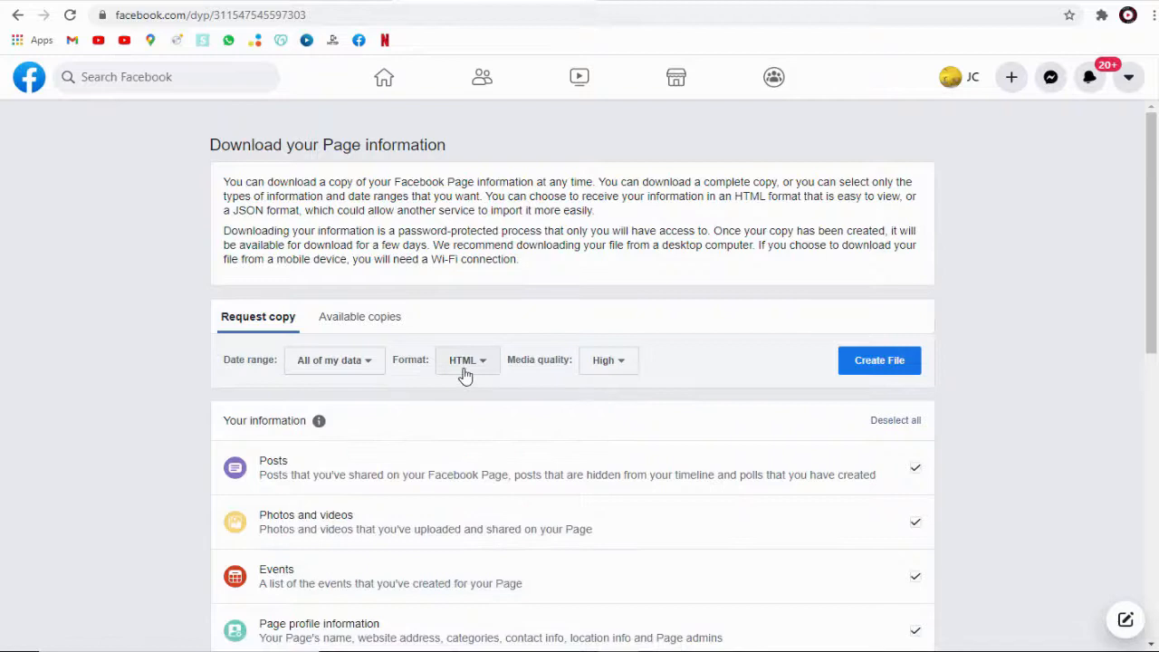
pyautogui.click(466, 360)
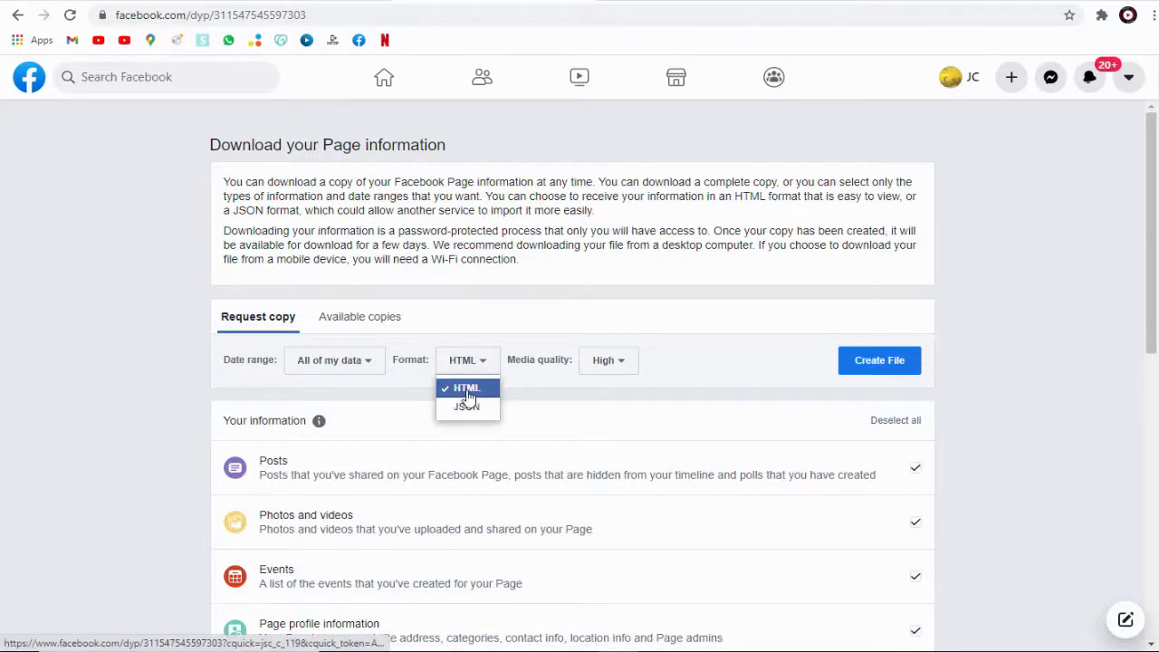
pyautogui.moveTo(467, 406)
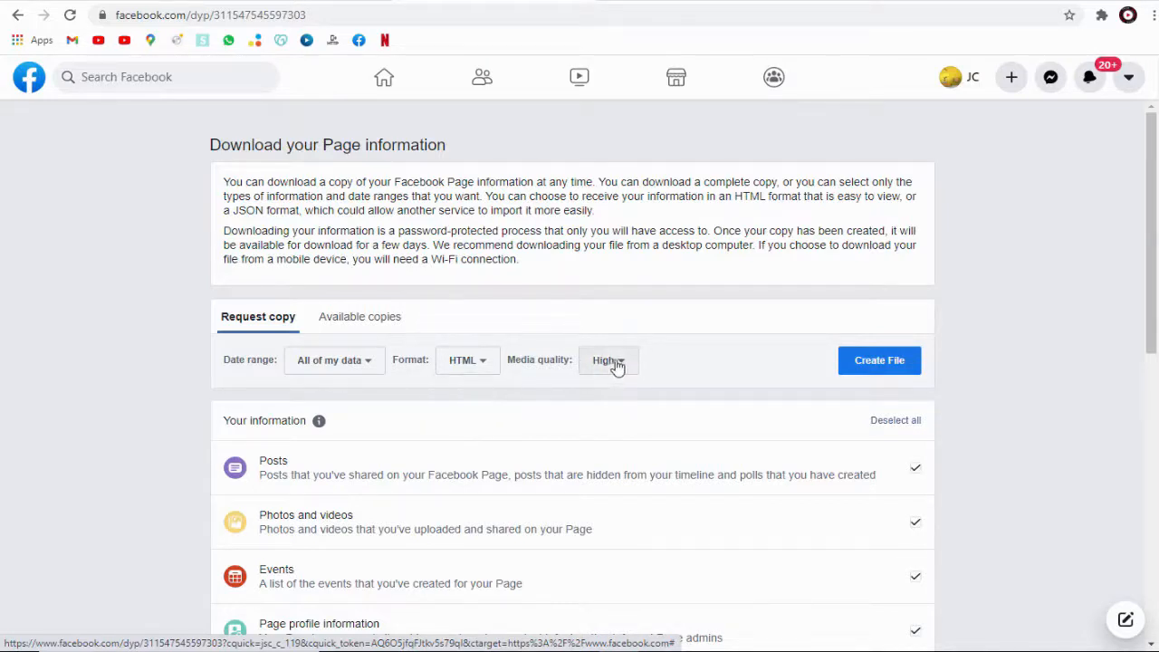
pyautogui.click(609, 359)
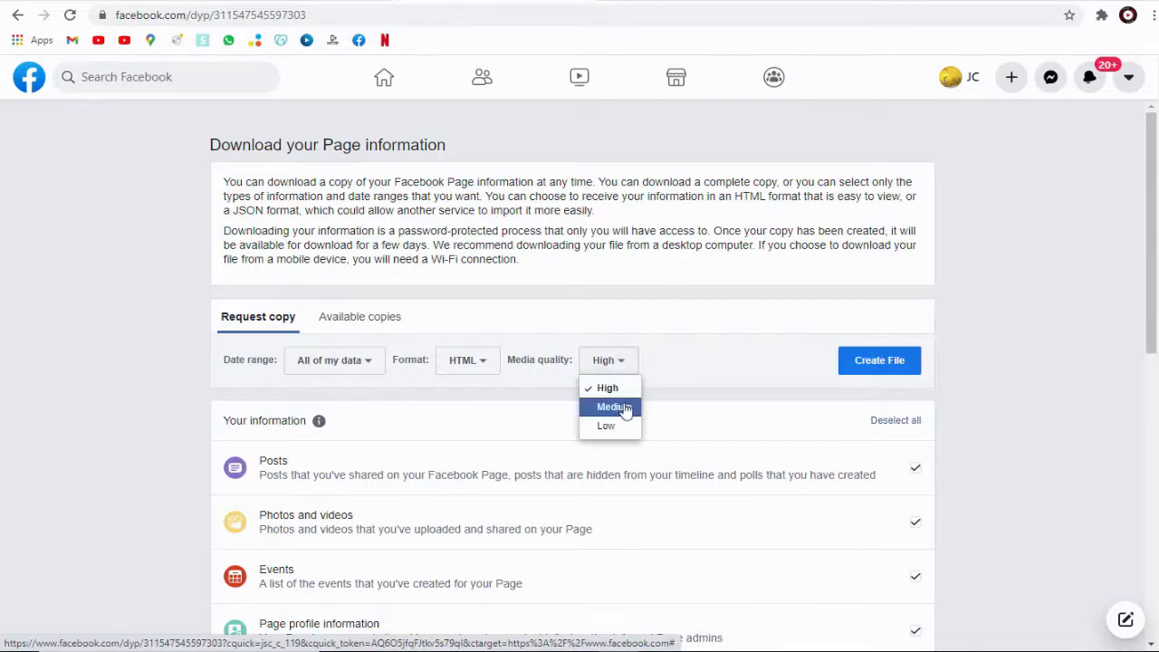
pyautogui.moveTo(608, 388)
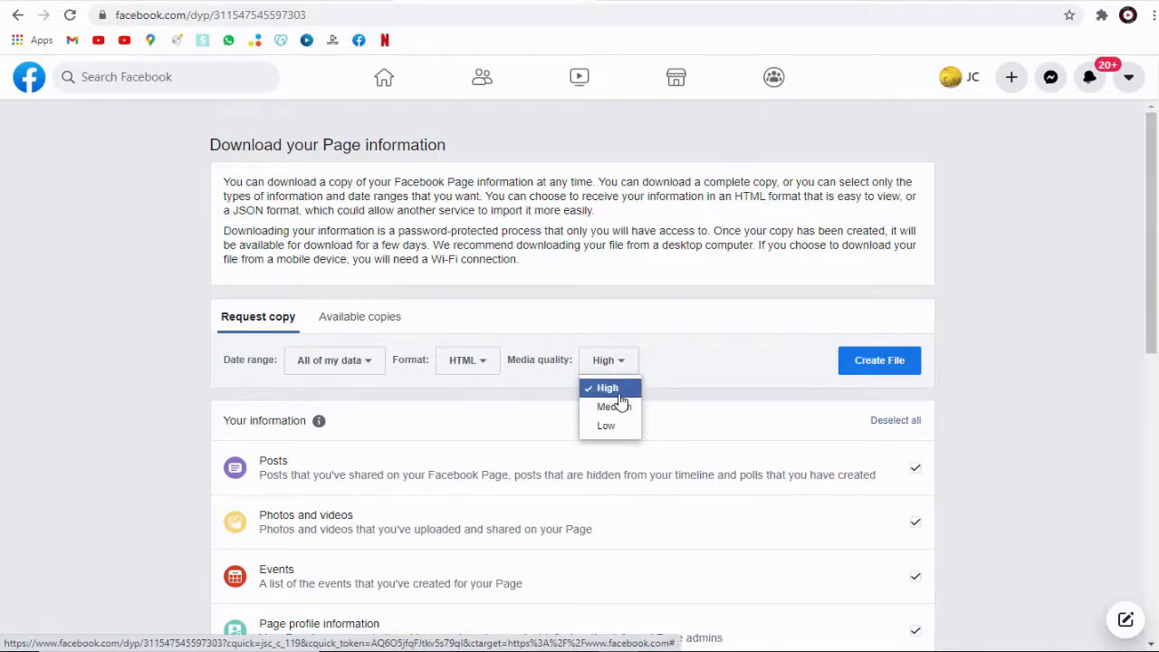
pyautogui.moveTo(605, 426)
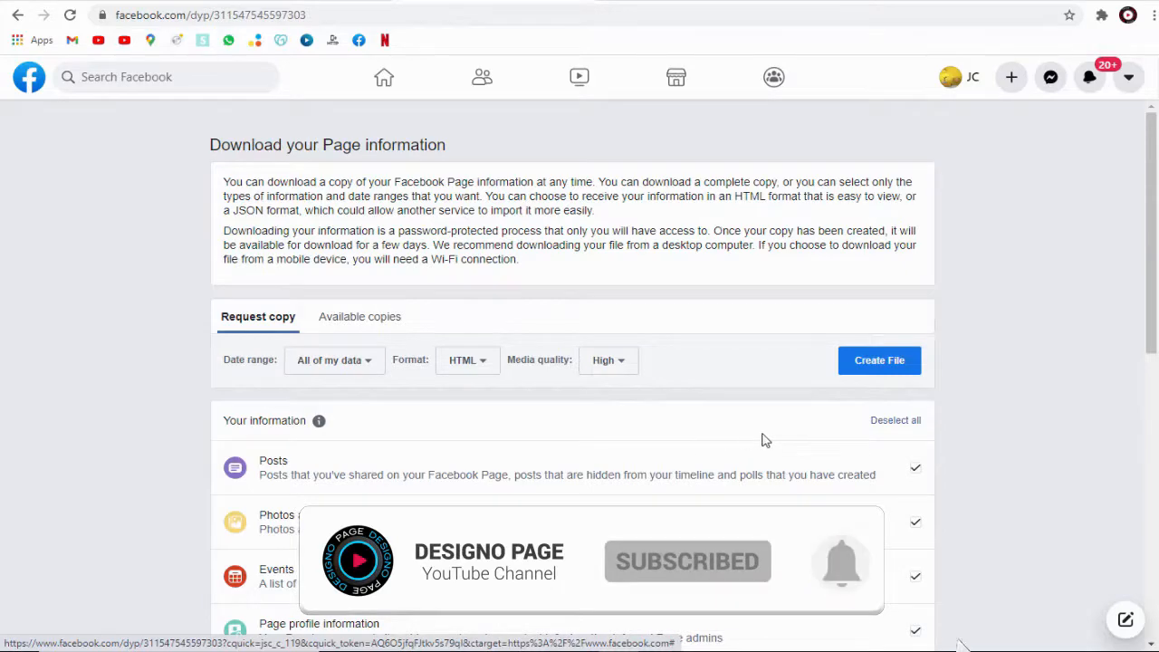
pyautogui.scroll(-3)
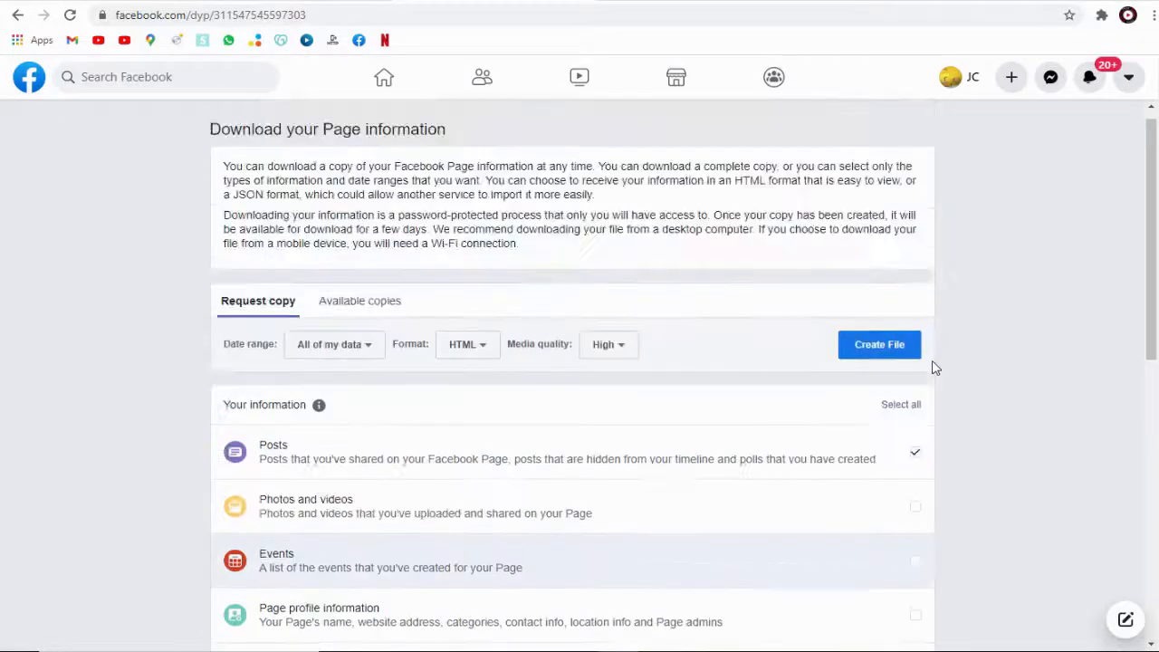
pyautogui.click(900, 403)
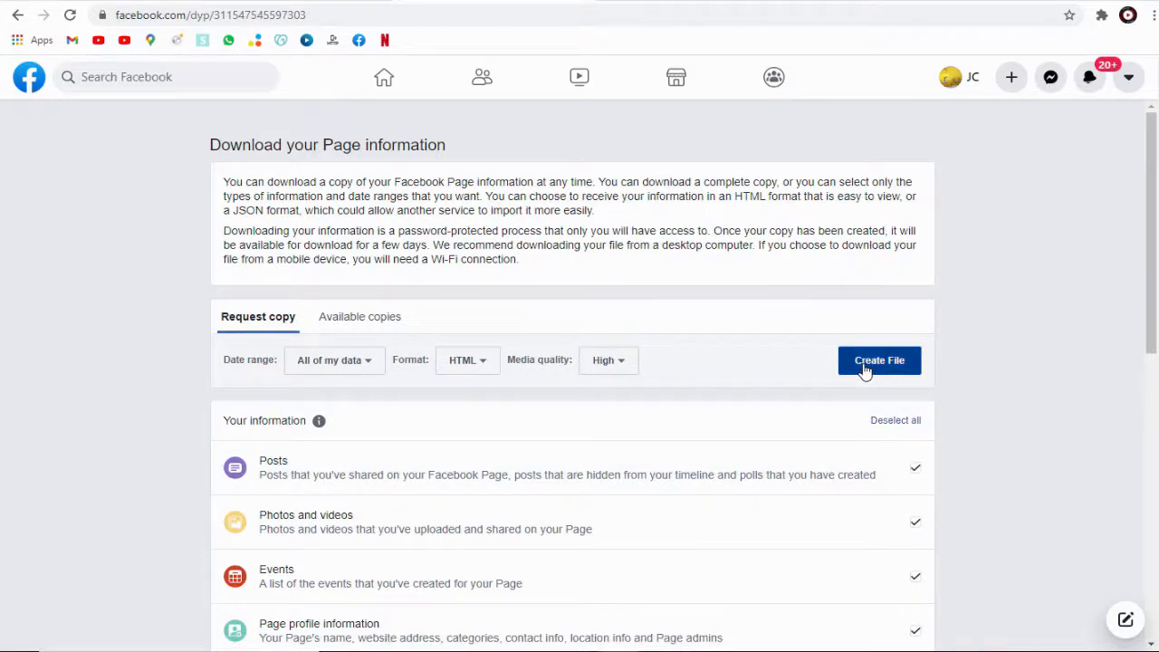
# Request the HTML copy with Create File and switch to the Available copies list
pyautogui.click(879, 361)
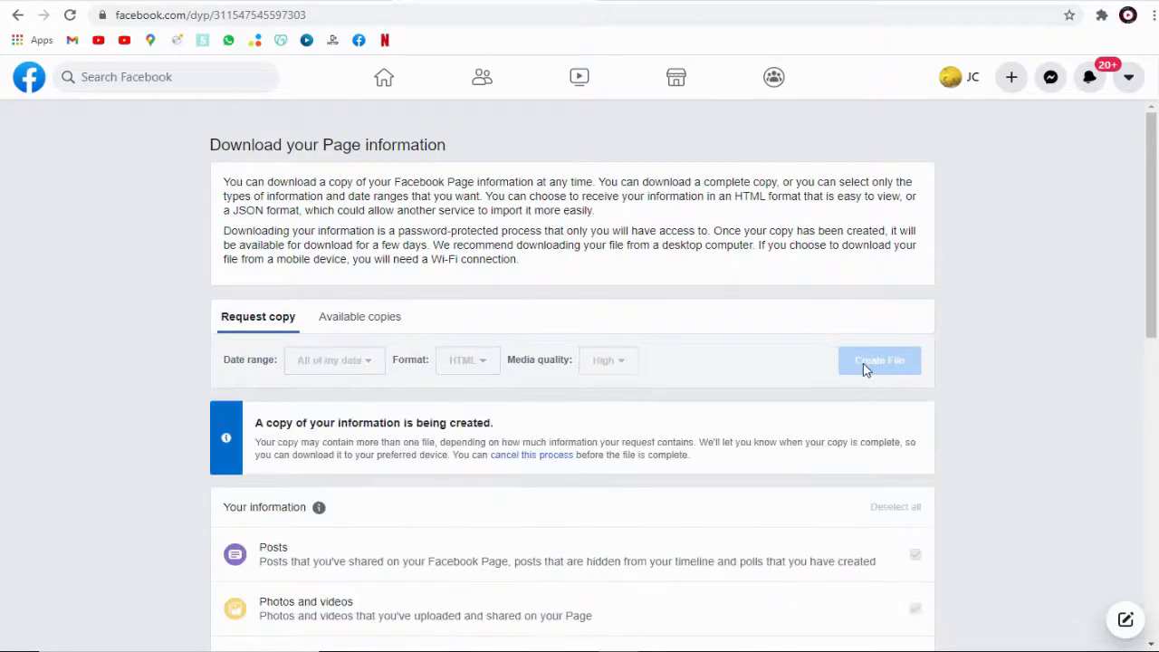
pyautogui.click(878, 360)
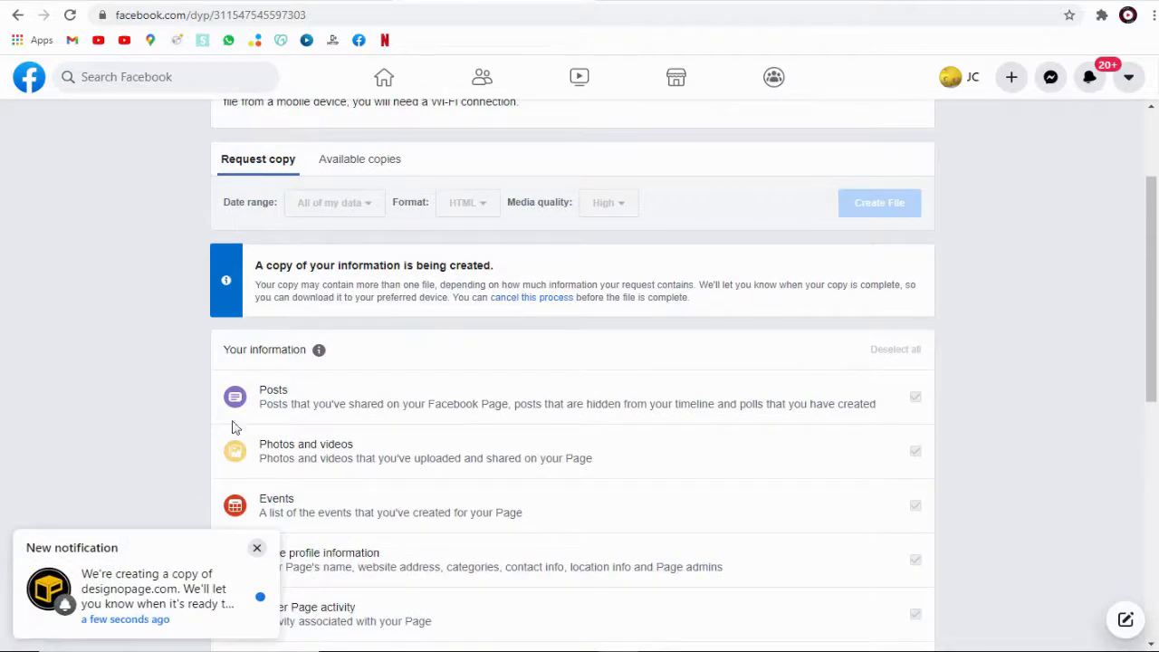
pyautogui.moveTo(177, 614)
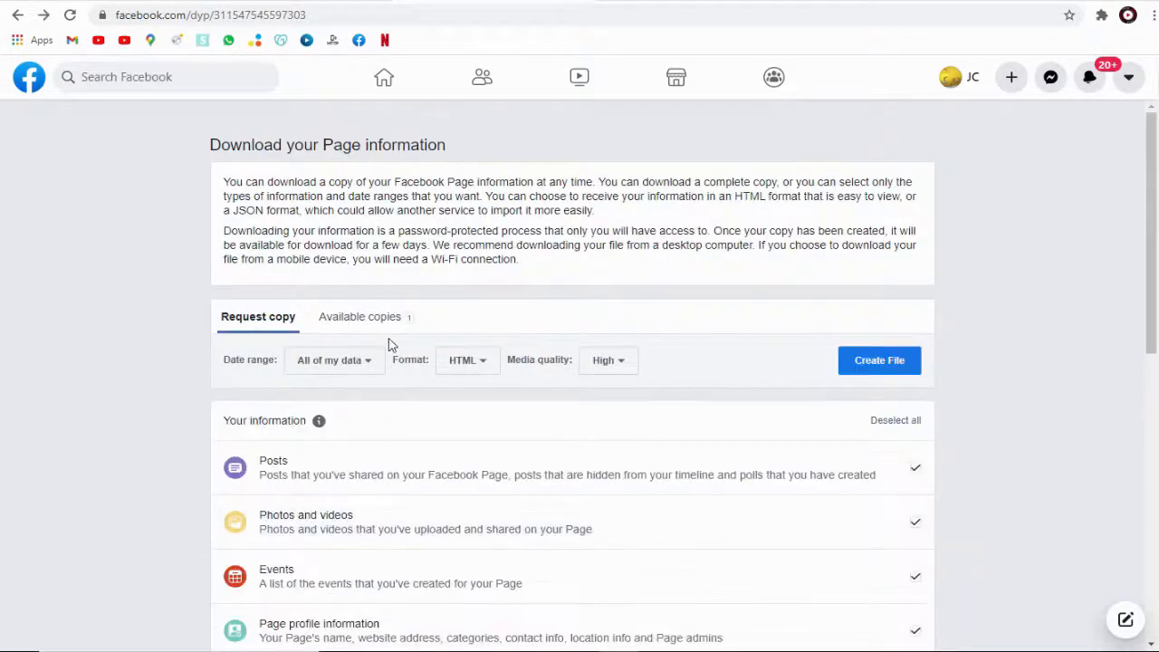
pyautogui.click(361, 316)
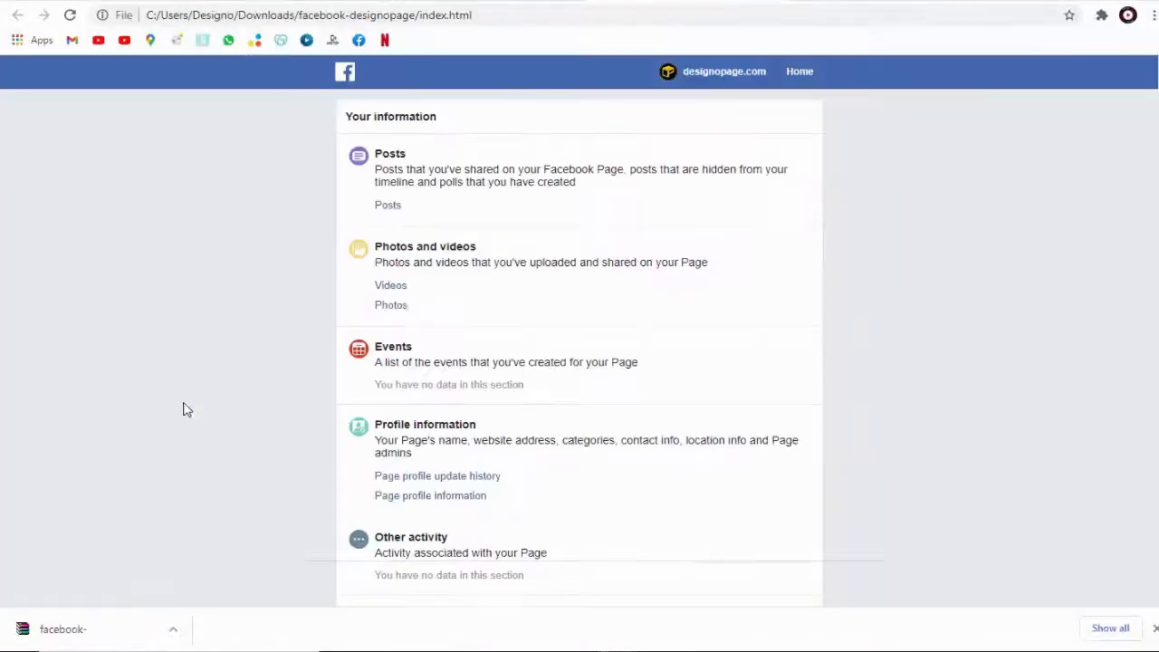
pyautogui.moveTo(683, 86)
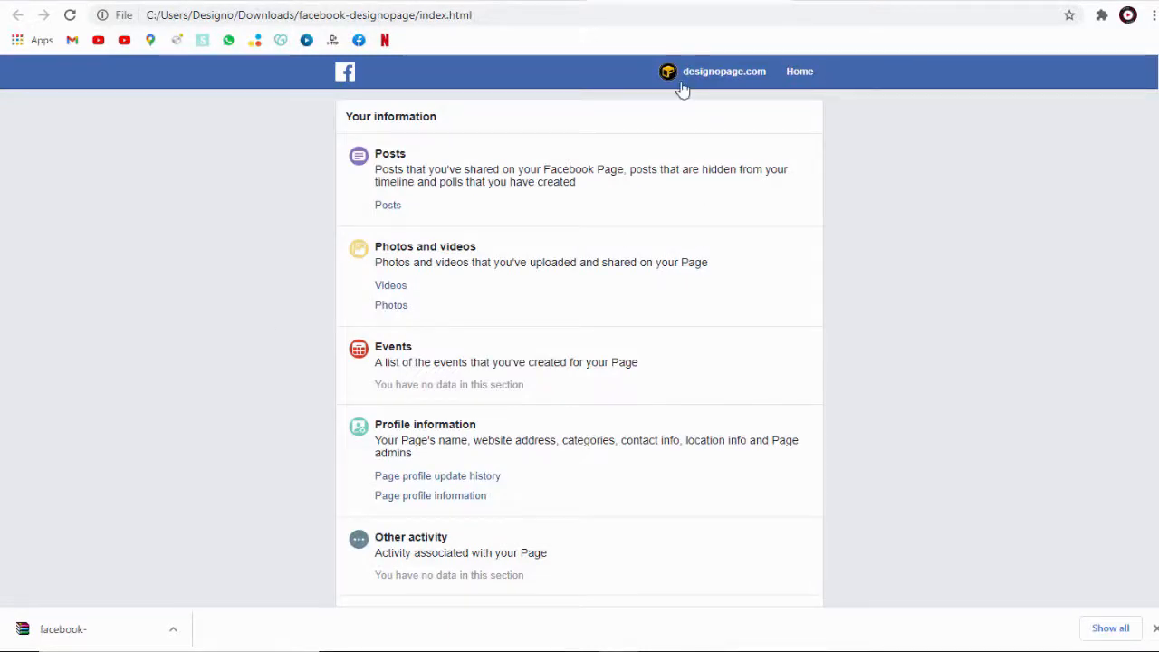